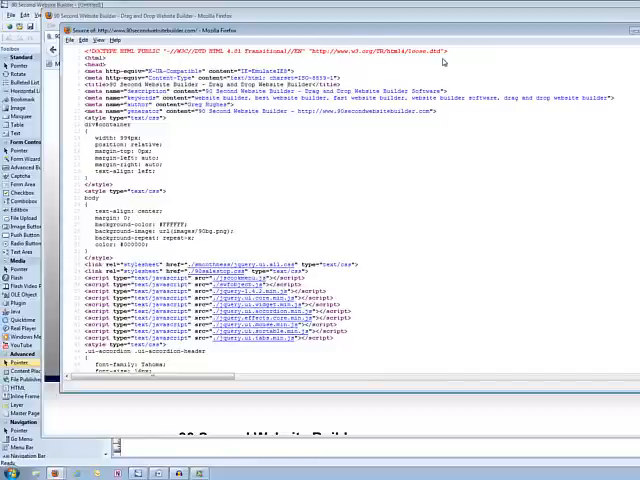
mouse_move(564, 240)
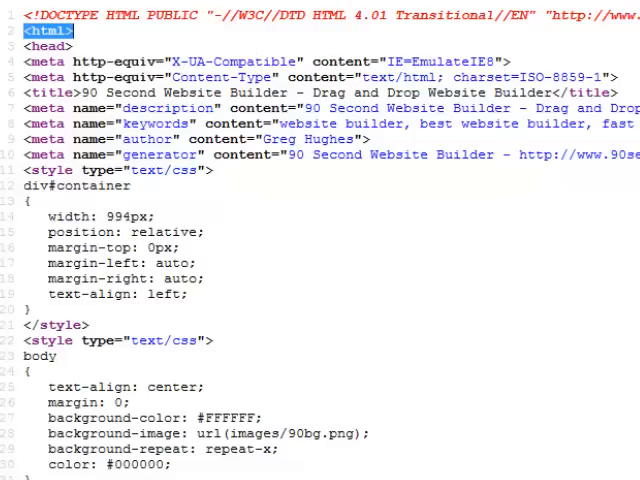
Scroll through the page source and mark the opening <head> tag
scroll(down, 3)
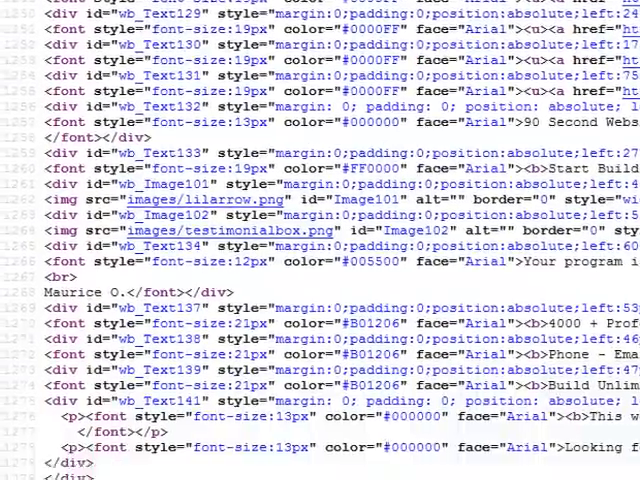
scroll(down, 3)
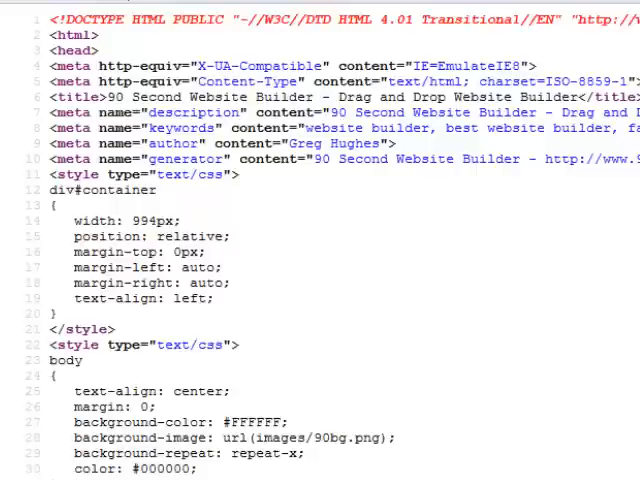
double_click(76, 50)
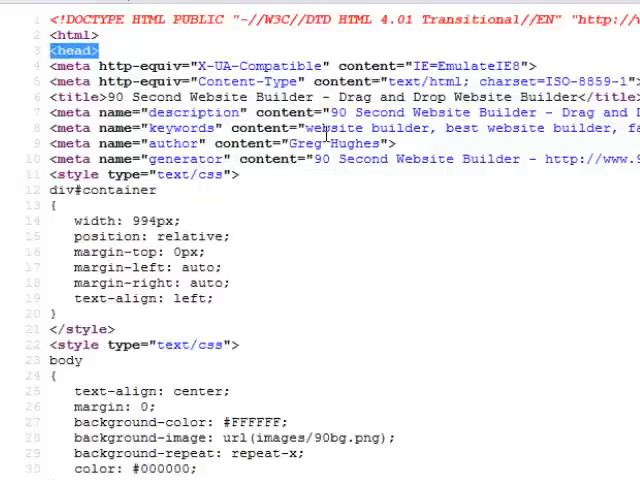
mouse_move(328, 130)
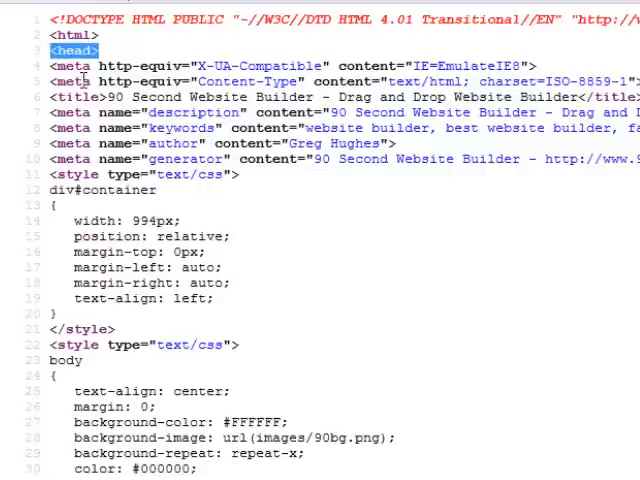
scroll(down, 3)
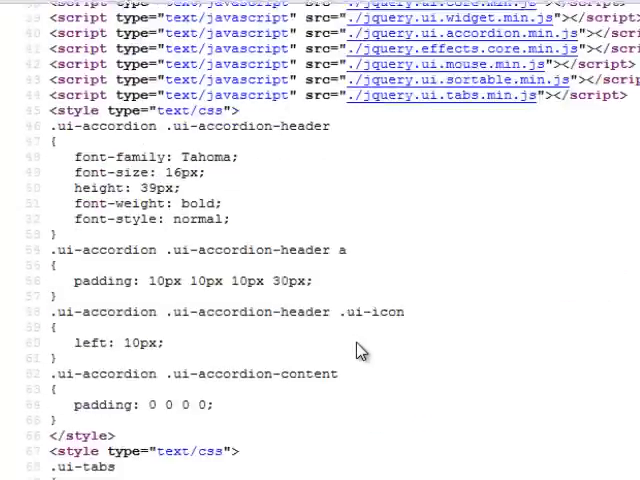
scroll(down, 3)
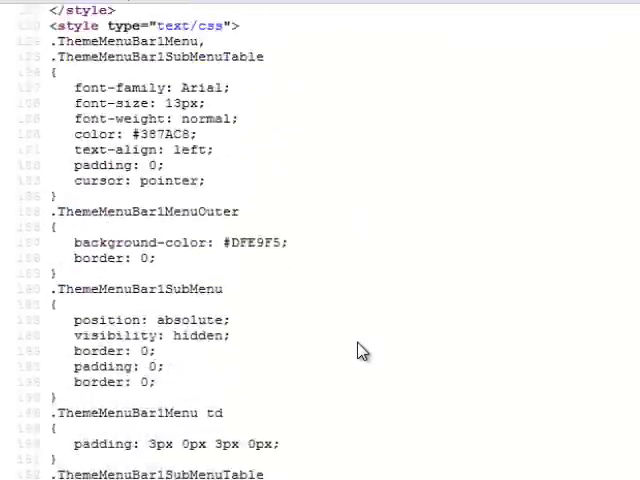
scroll(down, 3)
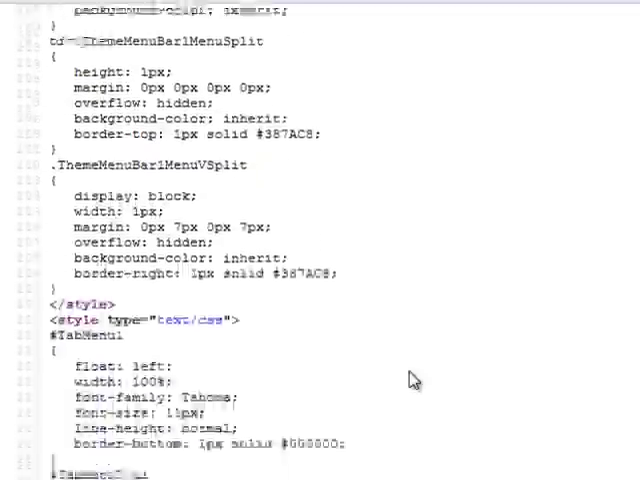
scroll(down, 3)
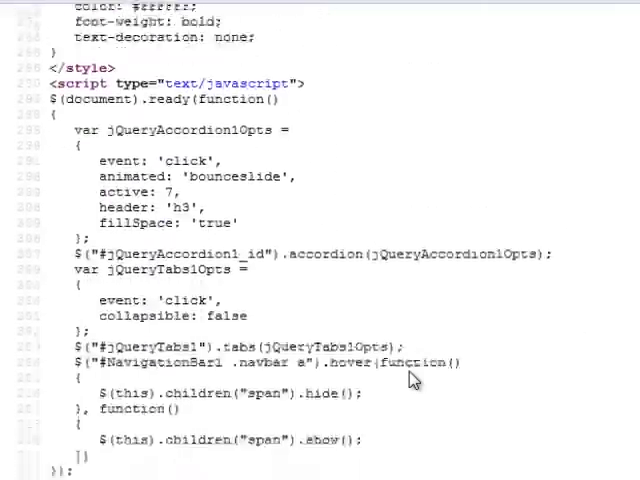
scroll(down, 3)
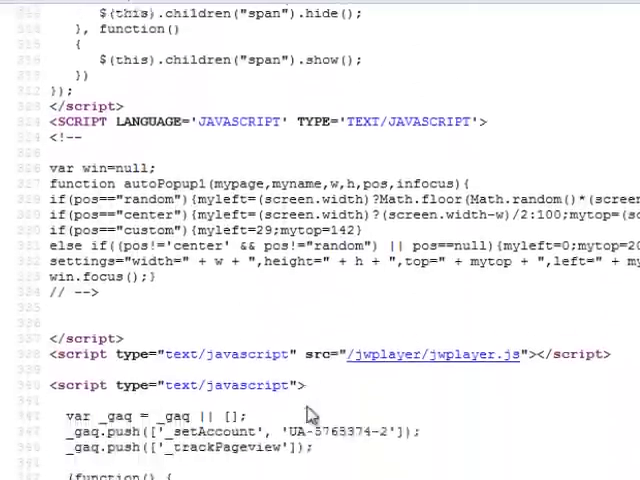
scroll(down, 3)
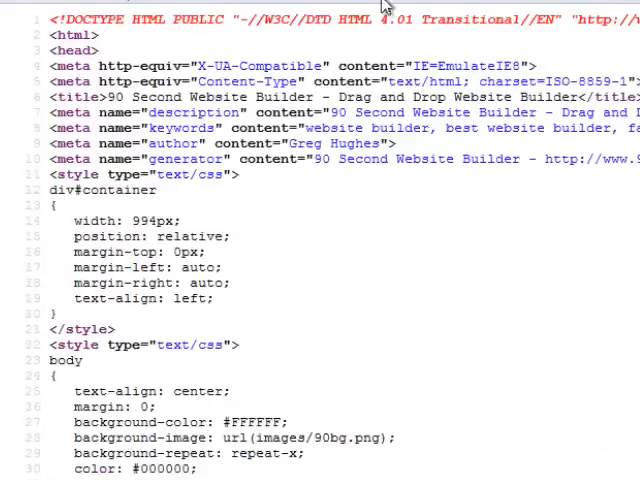
mouse_move(392, 380)
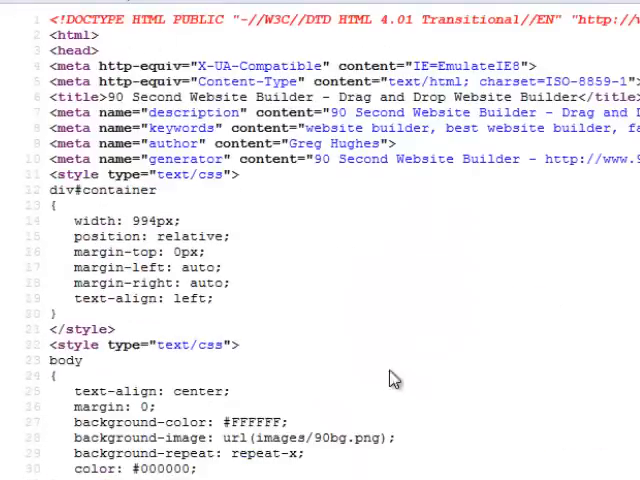
Place an Advanced HTML box on the blank page and bring up its HTML Properties
scroll(down, 3)
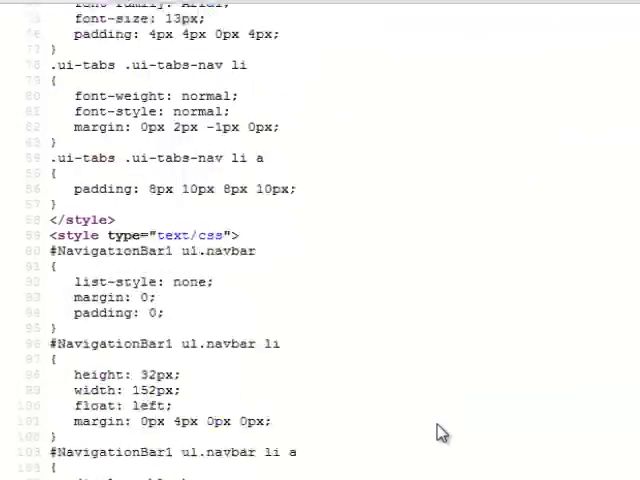
scroll(down, 3)
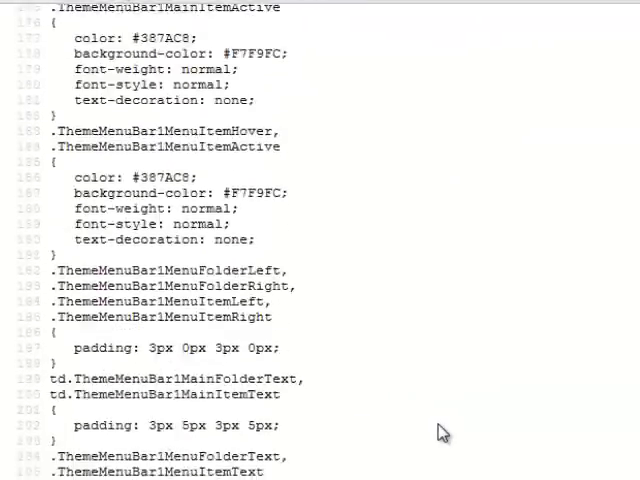
scroll(down, 3)
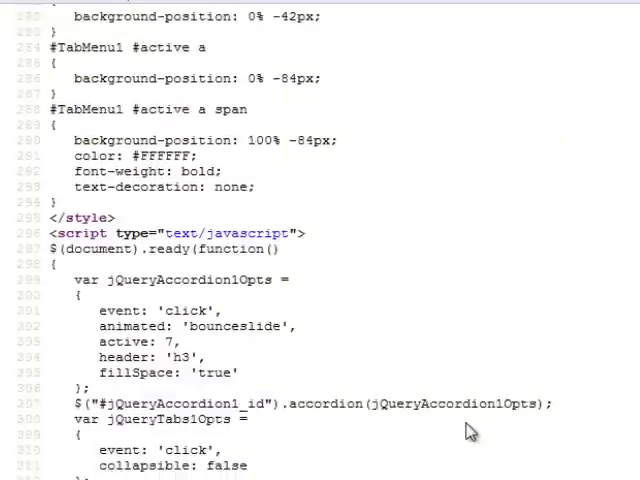
scroll(down, 3)
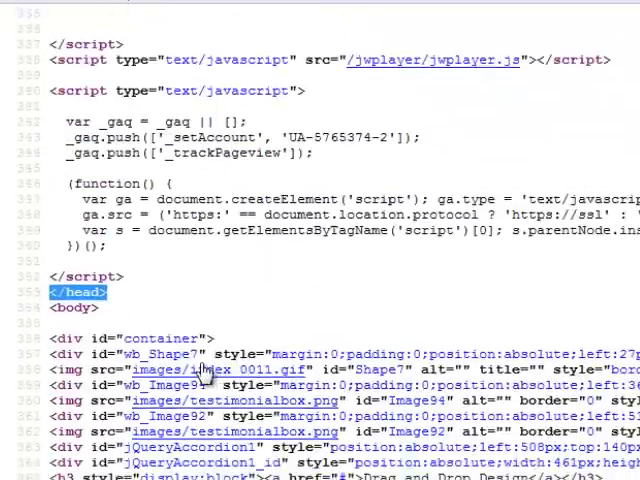
scroll(down, 3)
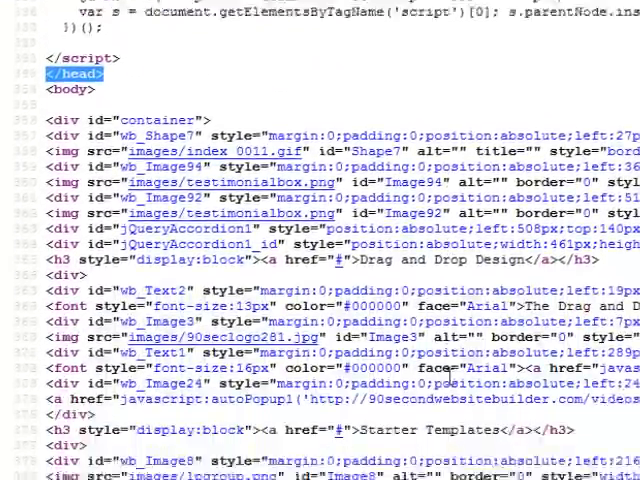
scroll(down, 3)
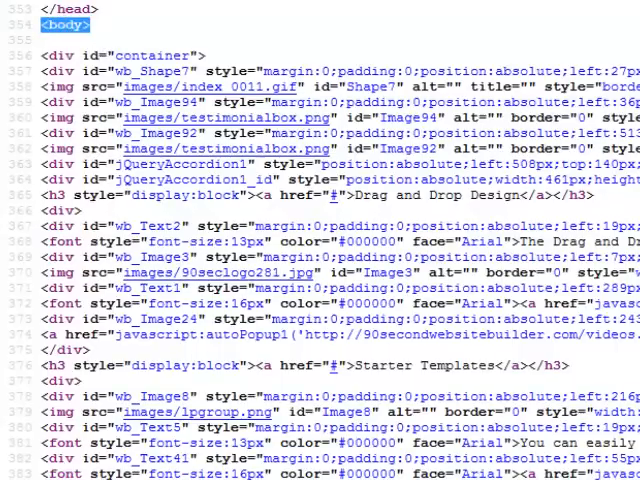
scroll(down, 3)
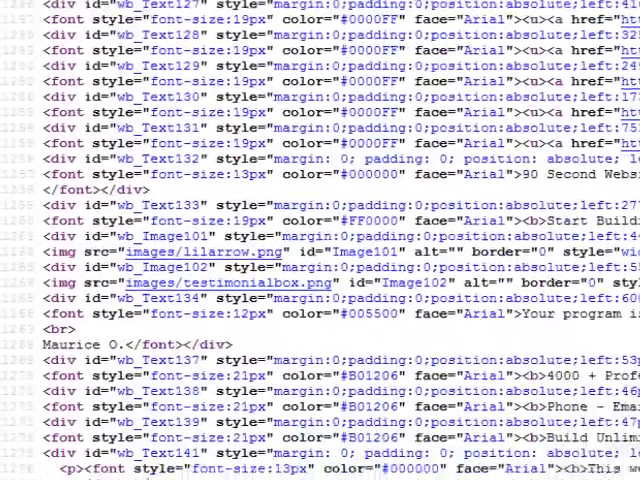
scroll(down, 3)
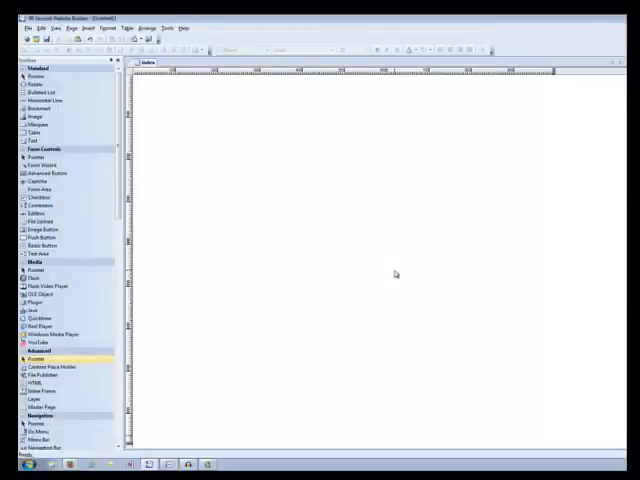
mouse_move(220, 332)
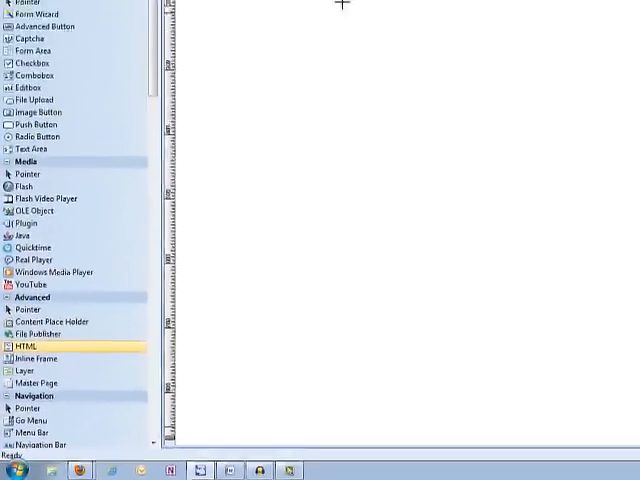
drag(292, 52, 470, 232)
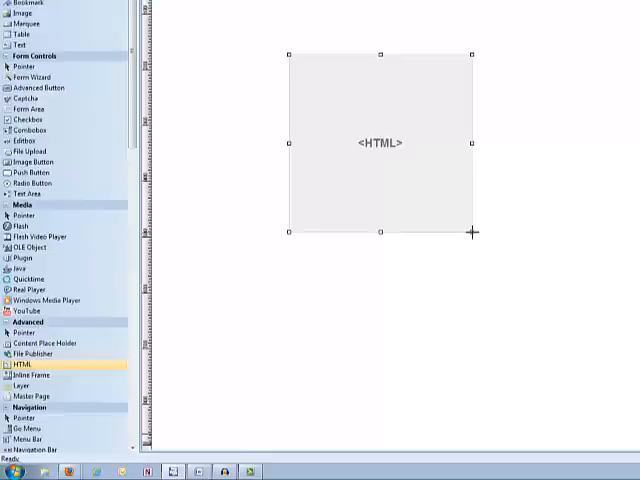
double_click(378, 142)
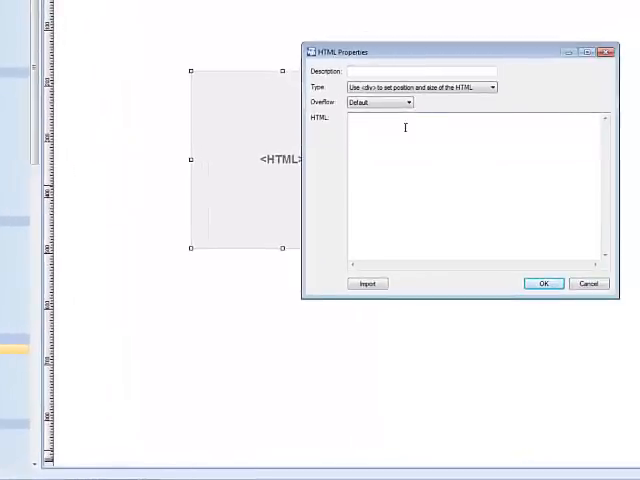
mouse_move(472, 244)
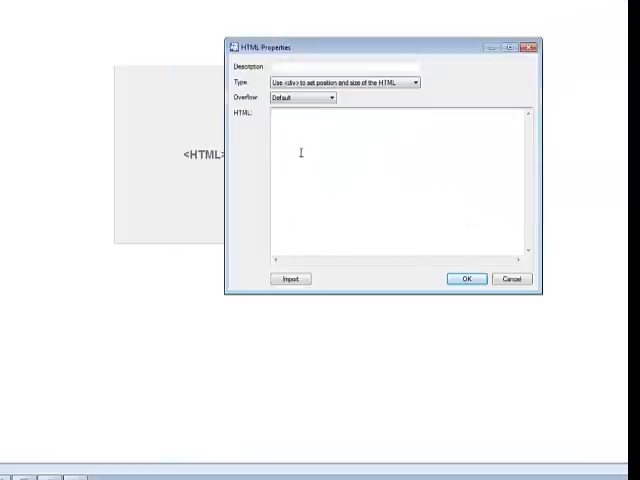
Paste the AWeber web form code into the HTML field, describe it as 'optin' and confirm
right_click(300, 152)
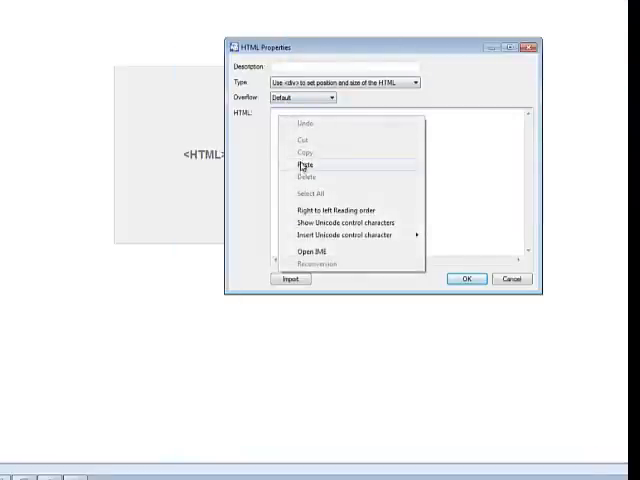
click(308, 164)
text(optin)
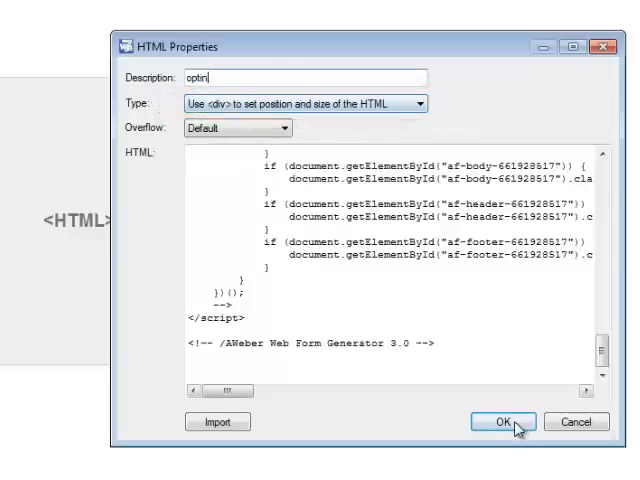
click(500, 420)
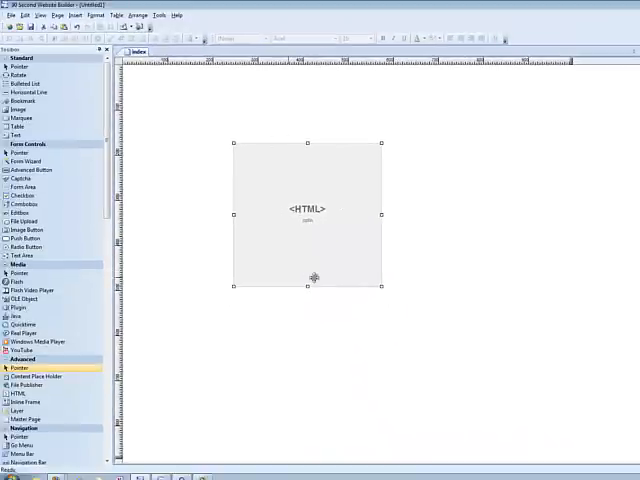
Move the opt-in HTML box toward the lower right and preview the page in Firefox
drag(308, 276, 288, 252)
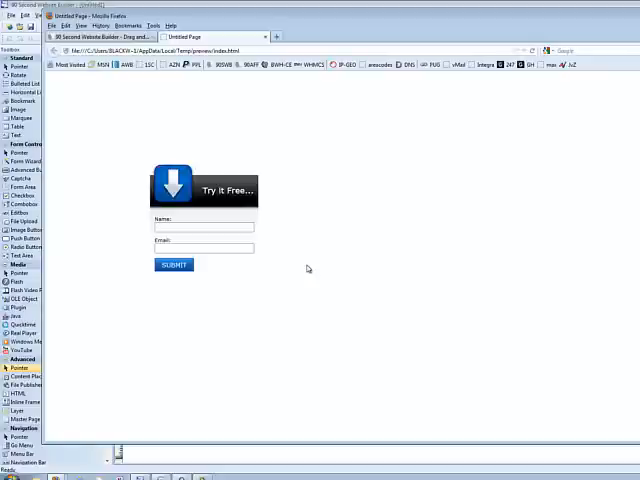
mouse_move(140, 208)
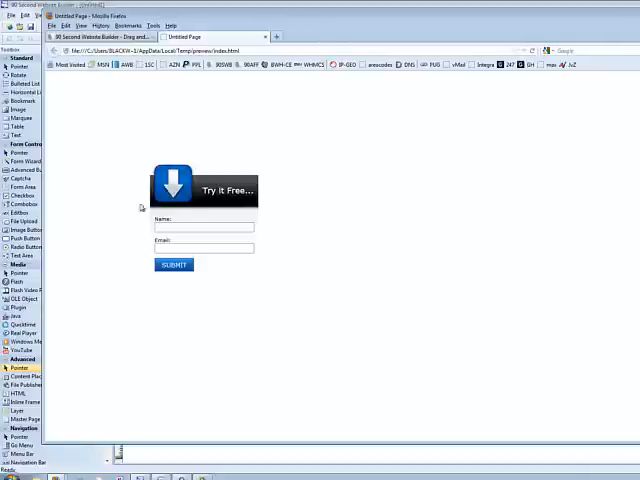
mouse_move(196, 284)
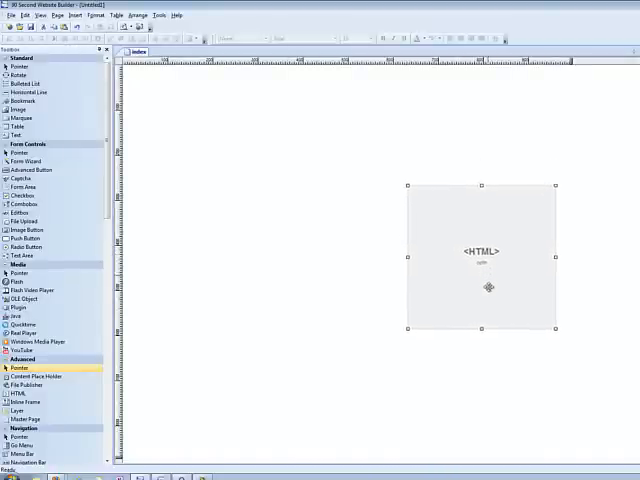
drag(484, 288, 484, 392)
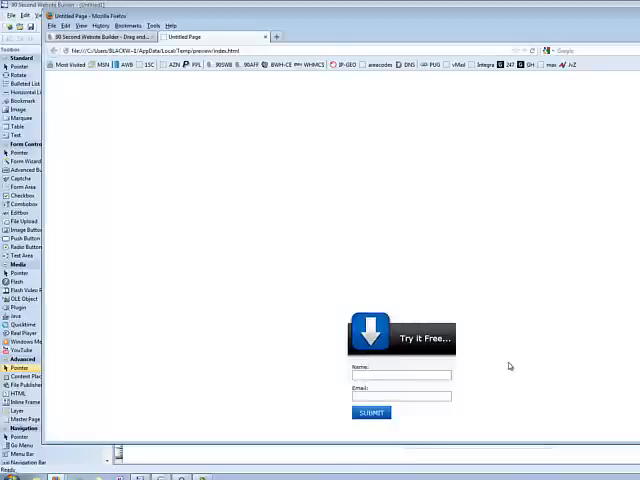
mouse_move(478, 362)
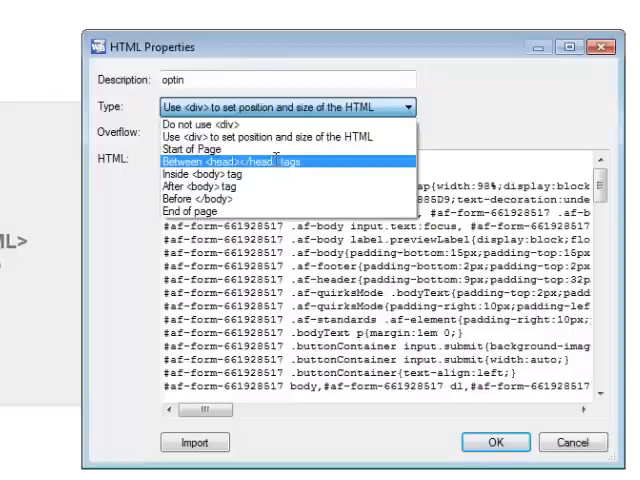
Try Between <head></head> placement, then set the optin code Type to Before </body>
click(280, 160)
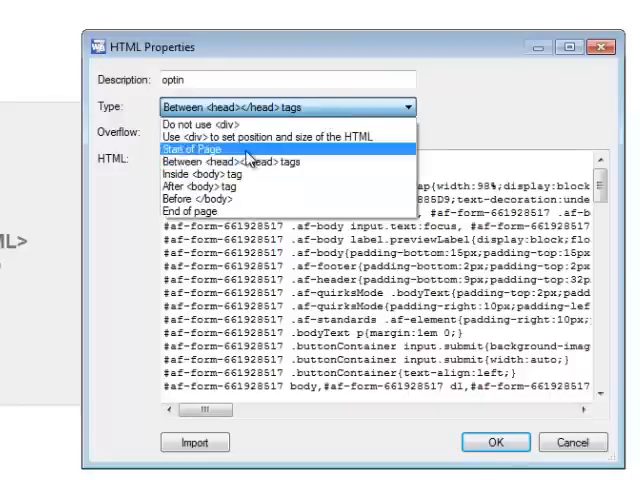
mouse_move(224, 172)
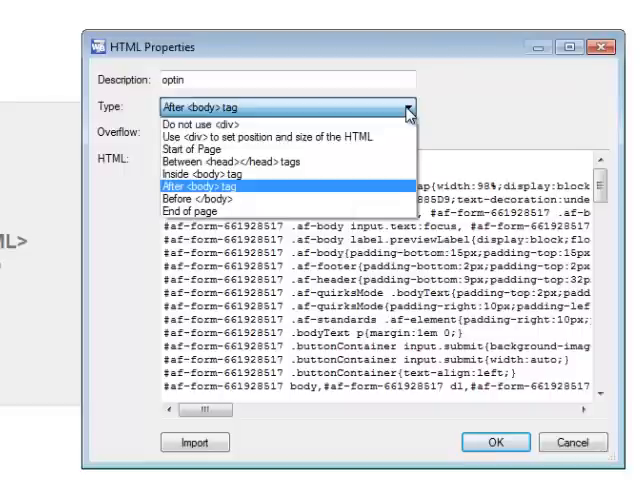
click(230, 200)
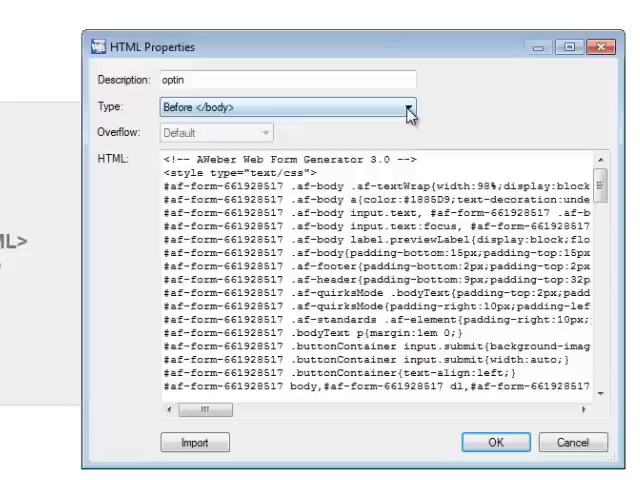
click(404, 108)
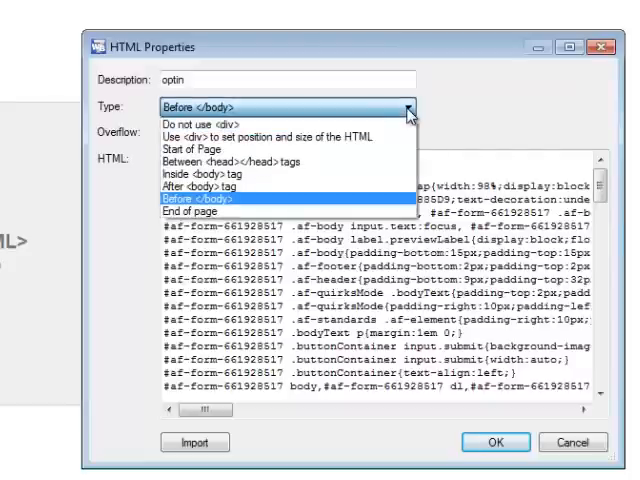
mouse_move(190, 210)
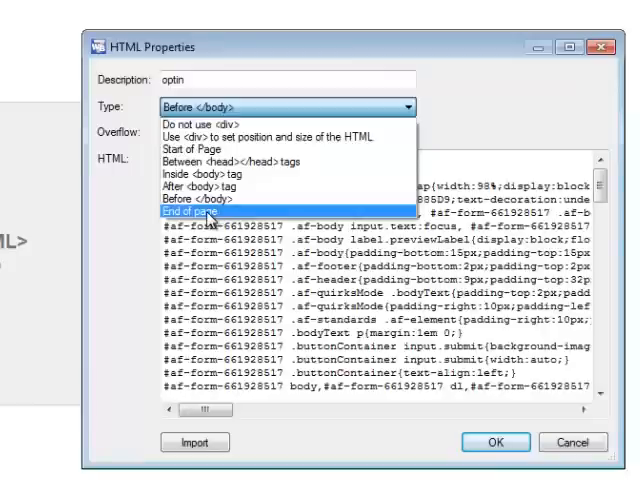
mouse_move(210, 150)
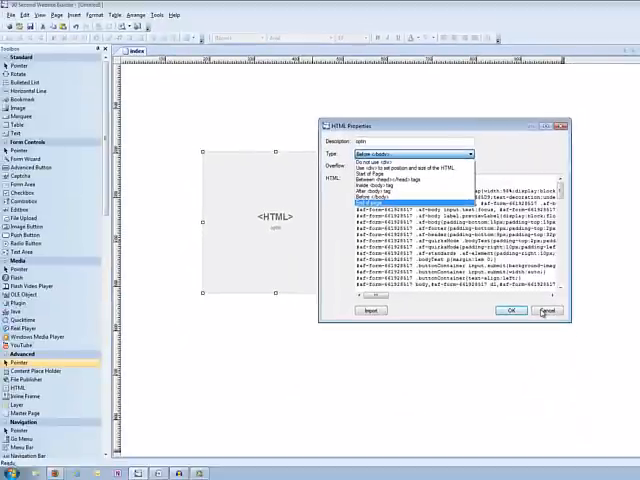
Close HTML Properties, delete the optin HTML box and bring up the page's Page HTML settings
click(548, 310)
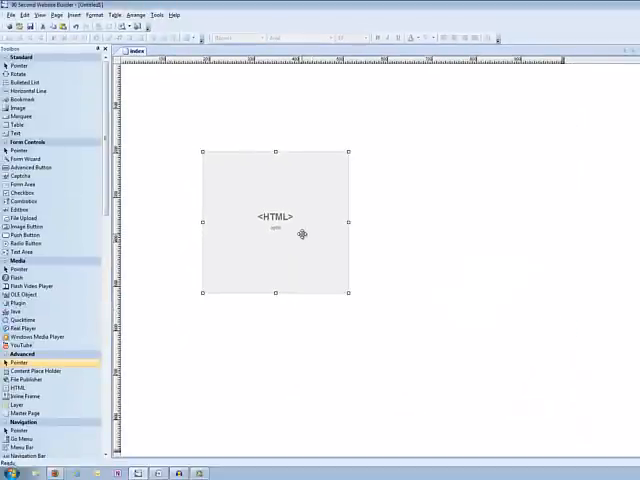
key(Delete)
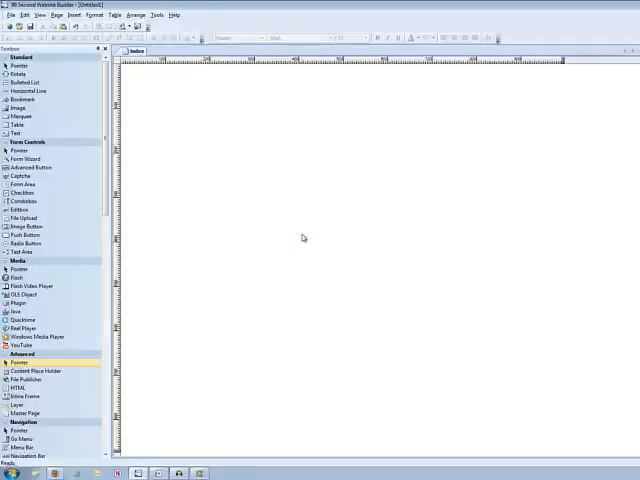
mouse_move(334, 260)
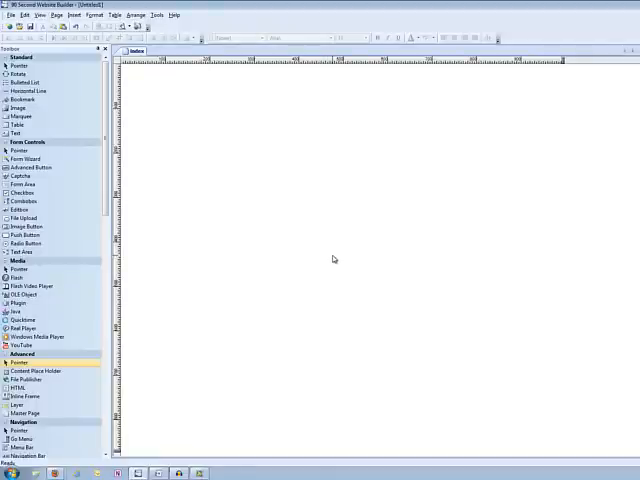
right_click(332, 260)
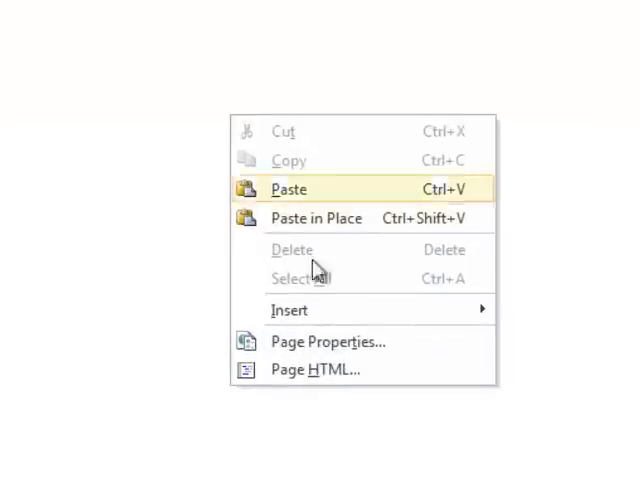
click(314, 368)
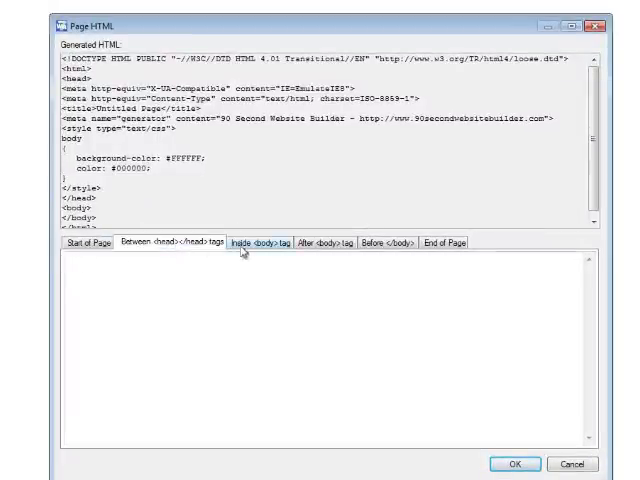
Browse the After <body> and Before </body> sections, ending on Between <head></head> tags
click(318, 240)
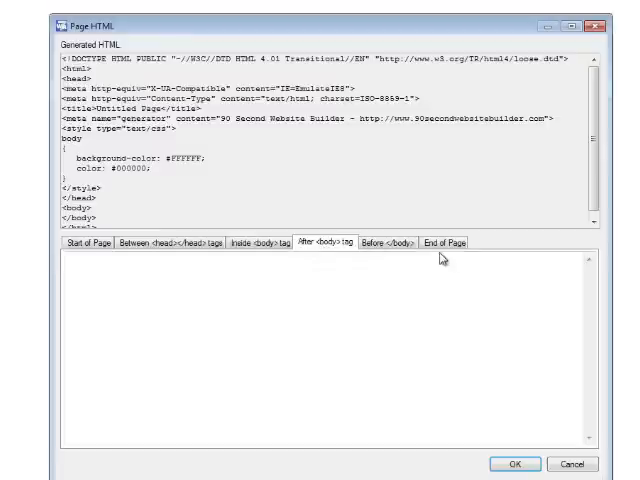
click(392, 242)
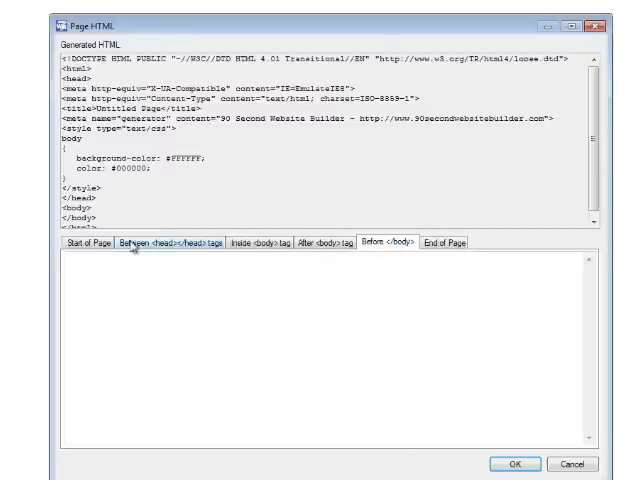
click(84, 240)
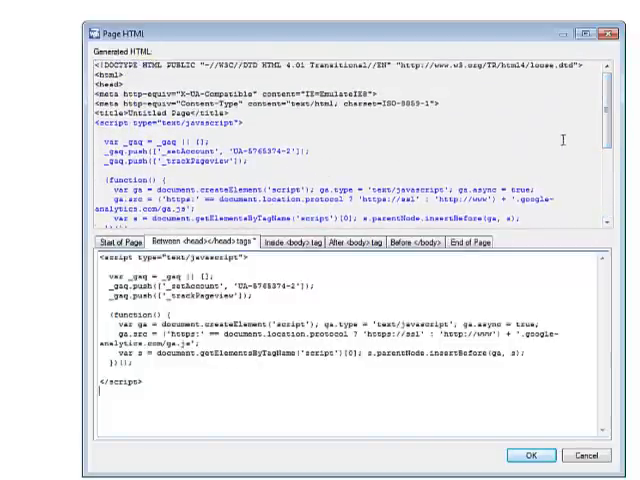
Paste the Google Analytics script in Between <head></head> tags, then view Start of Page and Inside <body>
scroll(down, 3)
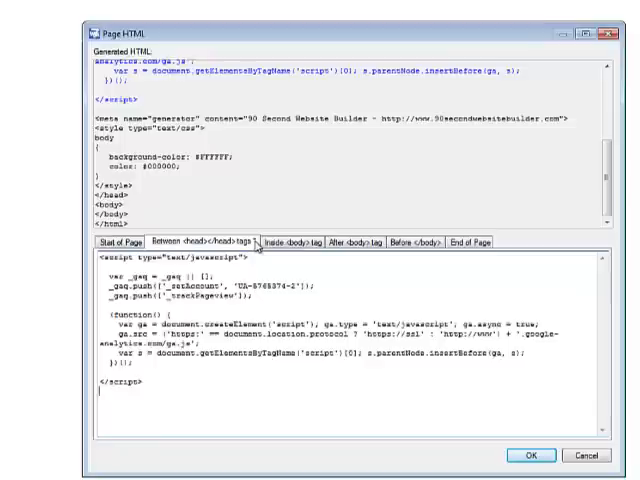
click(116, 240)
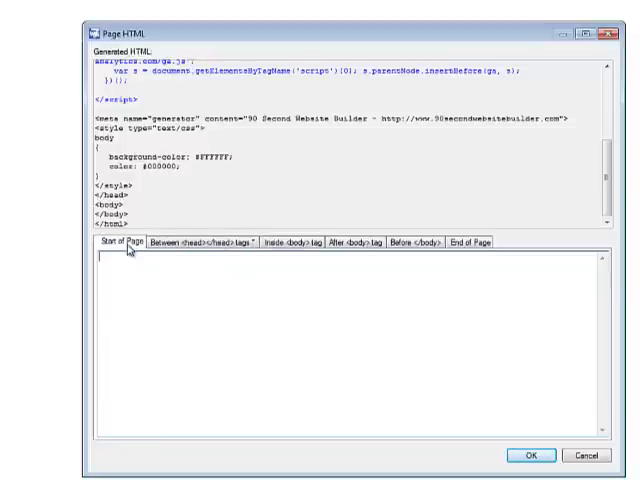
click(292, 240)
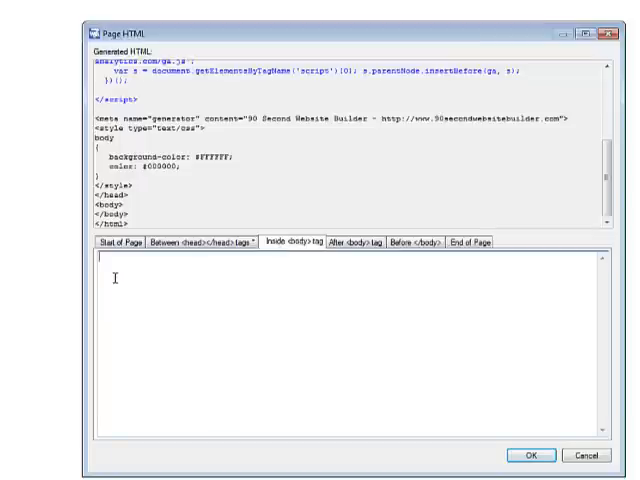
Enter sample text 'hfg' in Inside <body> tag and find it within the generated body tag
text(hfghfghfgbgfhgfhgfh)
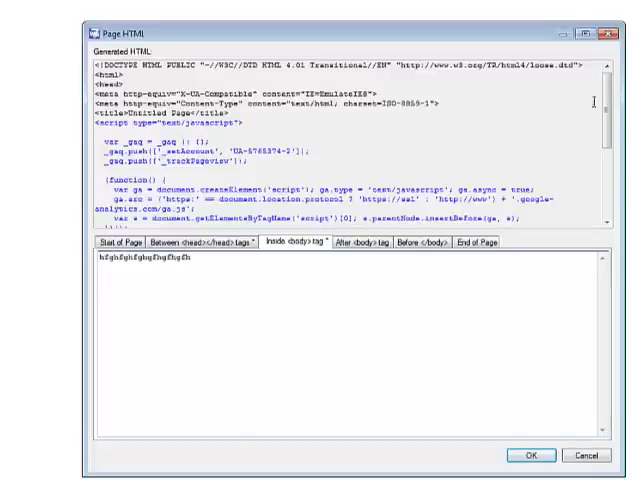
scroll(down, 3)
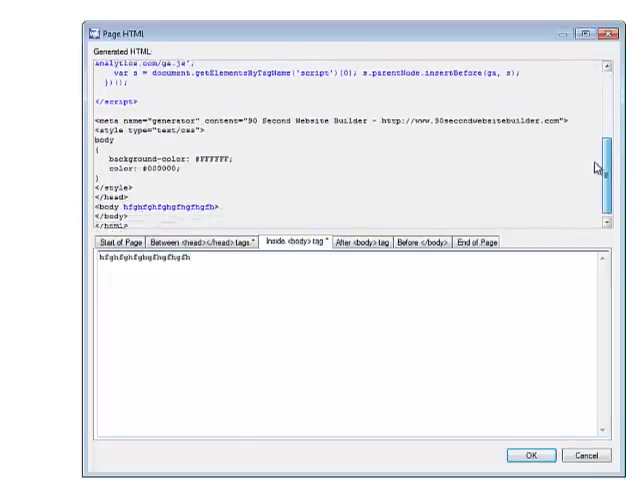
scroll(down, 3)
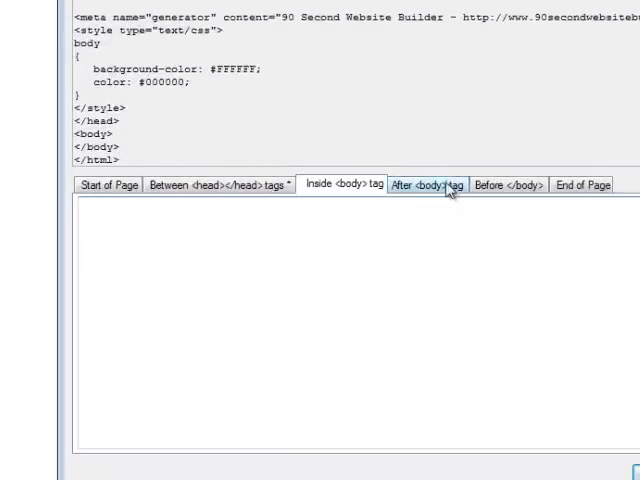
Test sample text 'fghgf hghghgfh' in the After <body> tag section of the generated HTML
click(426, 184)
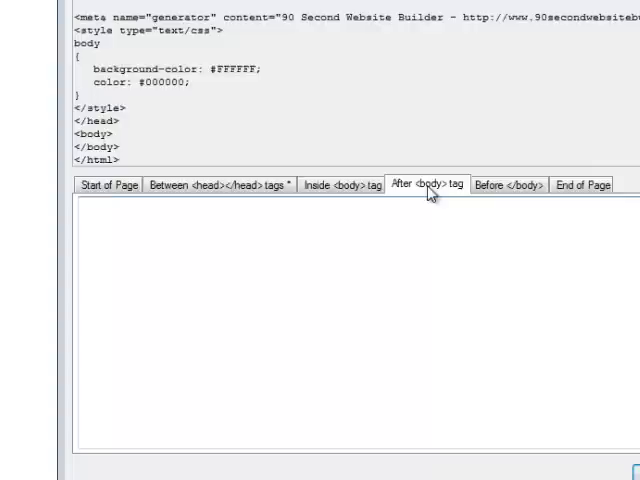
text(fghgf)
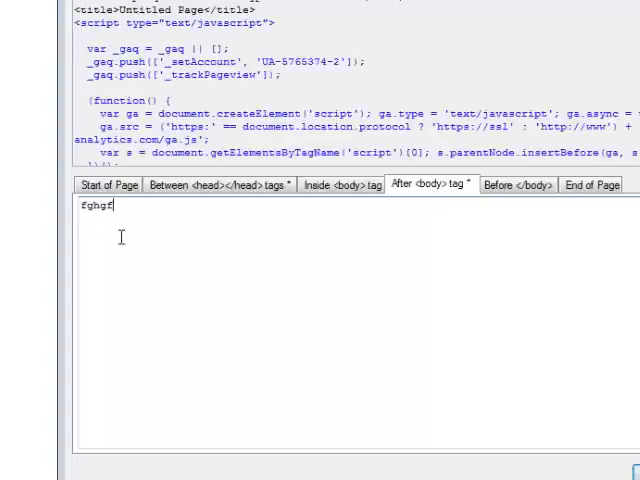
text(hghghgfh)
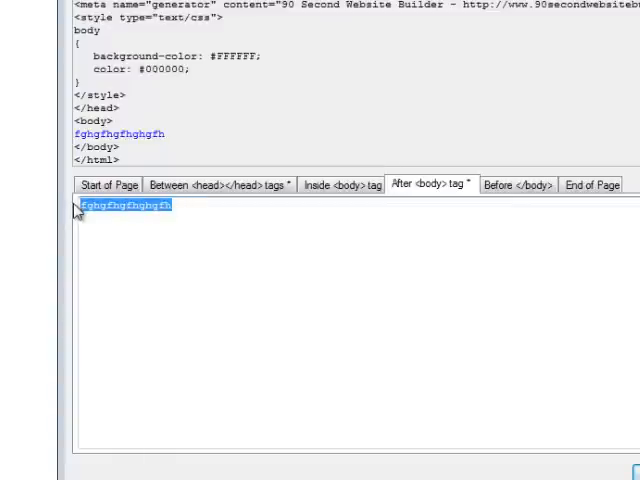
click(510, 184)
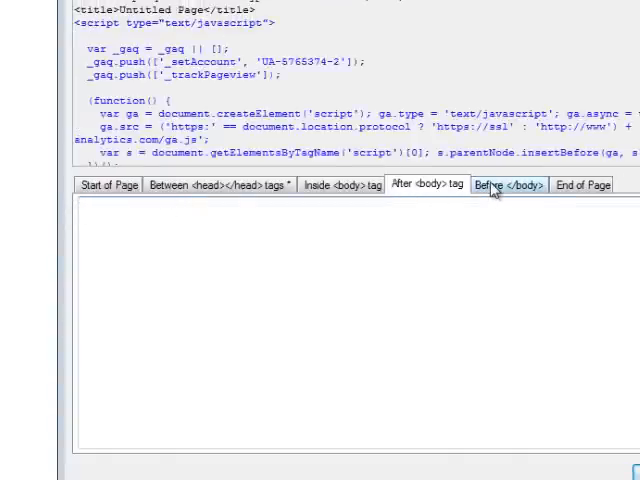
Enter sample text 'fghgfhgfhgf' in Before </body> and check the End of Page section
click(506, 184)
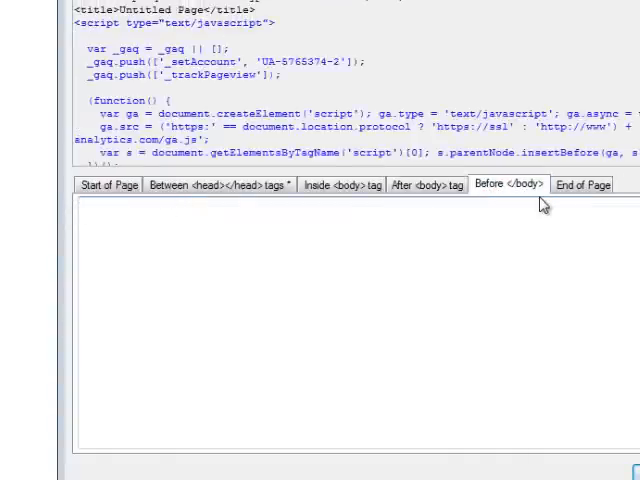
text(fghgfhgfhgfhfghhgf)
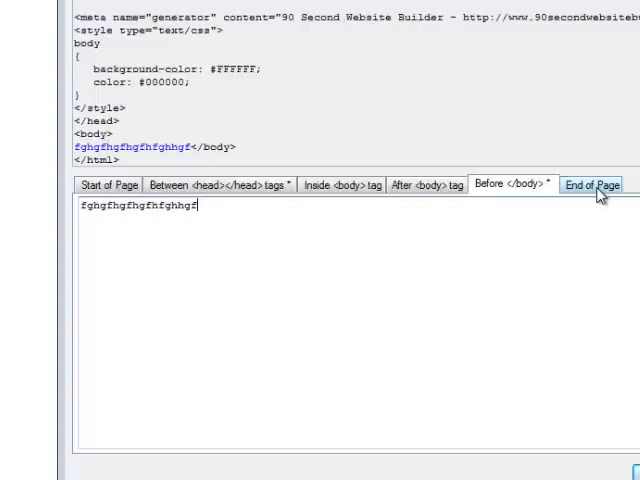
click(592, 184)
text(fghfghgfhgfhgfhgfhfgh)
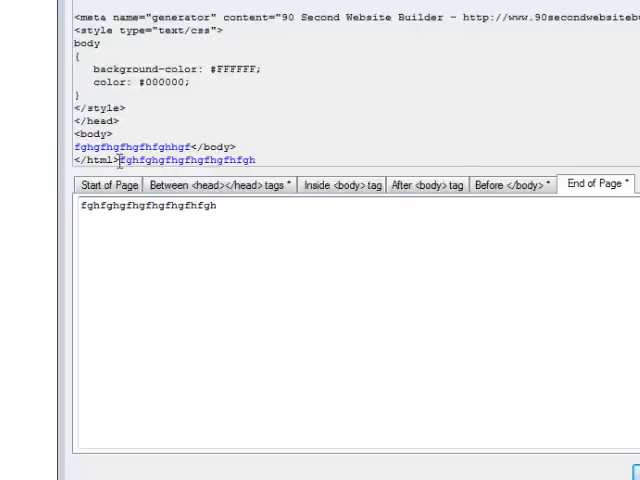
Clear the test text from End of Page and Before </body>, then confirm Page HTML keeping the analytics code
triple_click(150, 208)
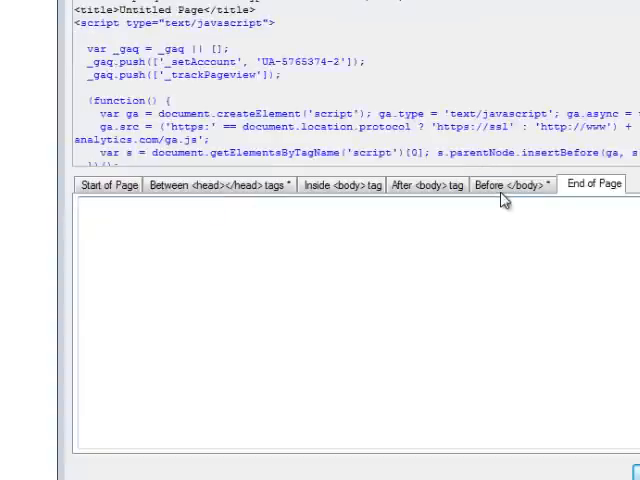
click(512, 184)
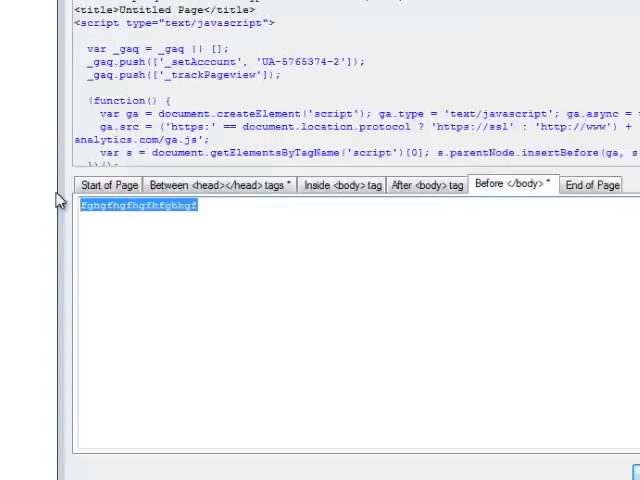
click(208, 184)
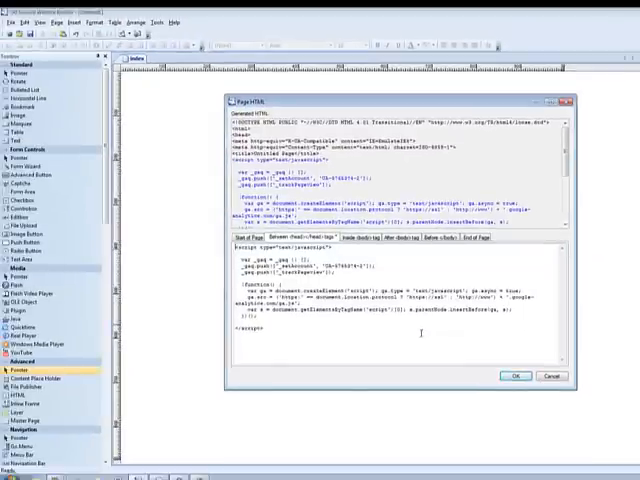
click(512, 376)
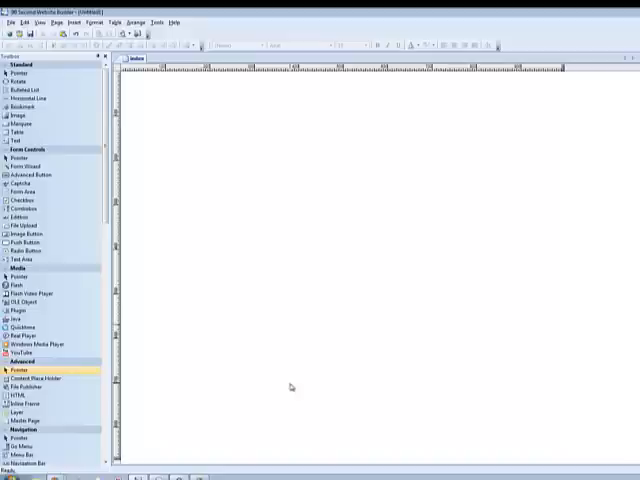